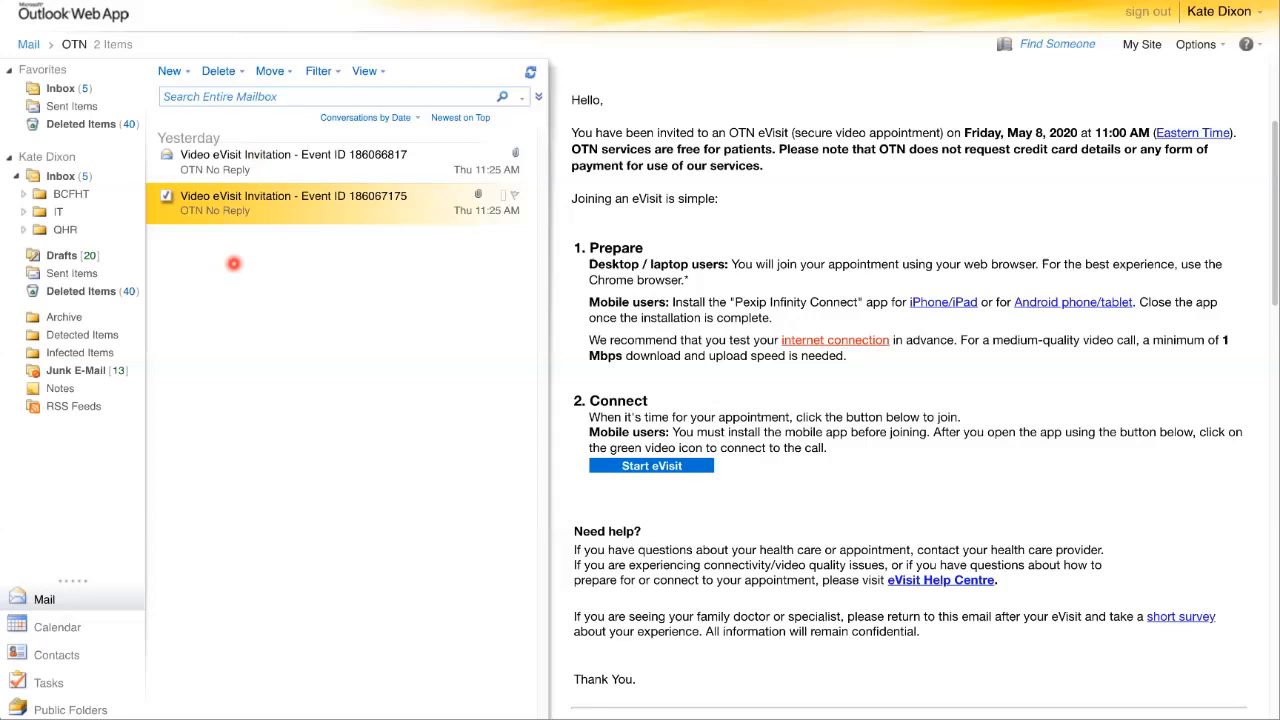
mouse_move(258, 276)
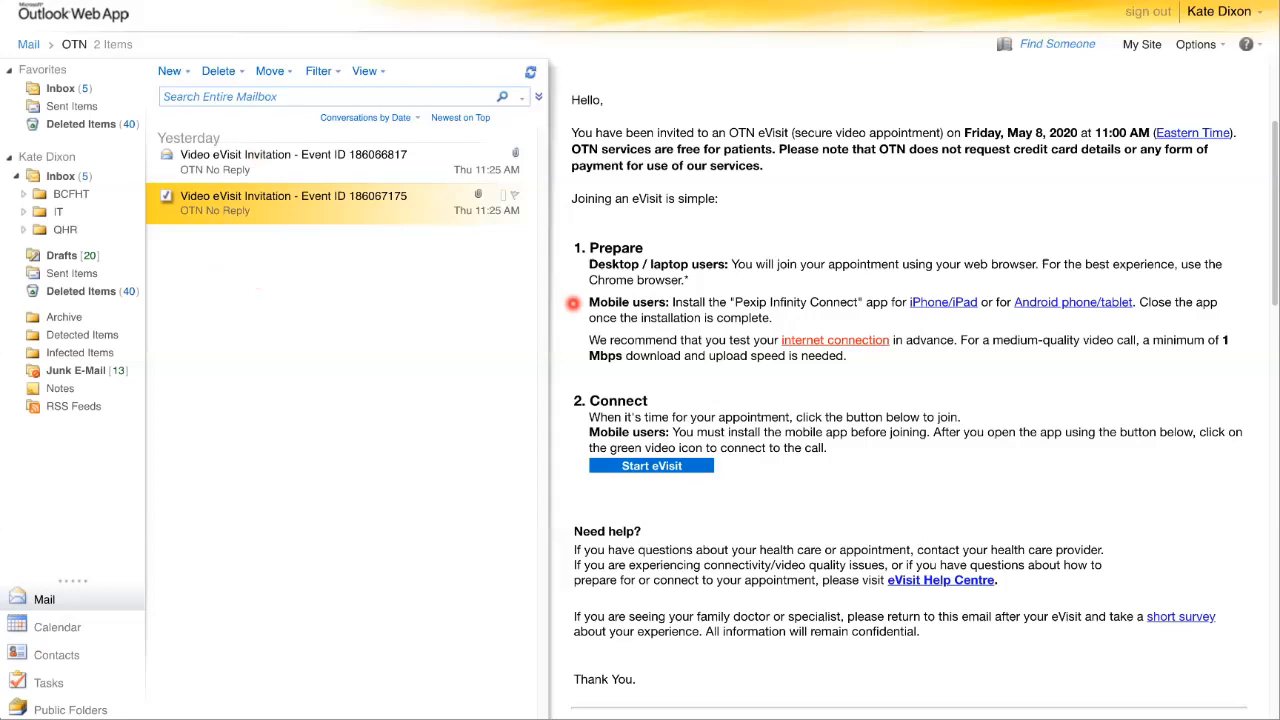
mouse_move(854, 318)
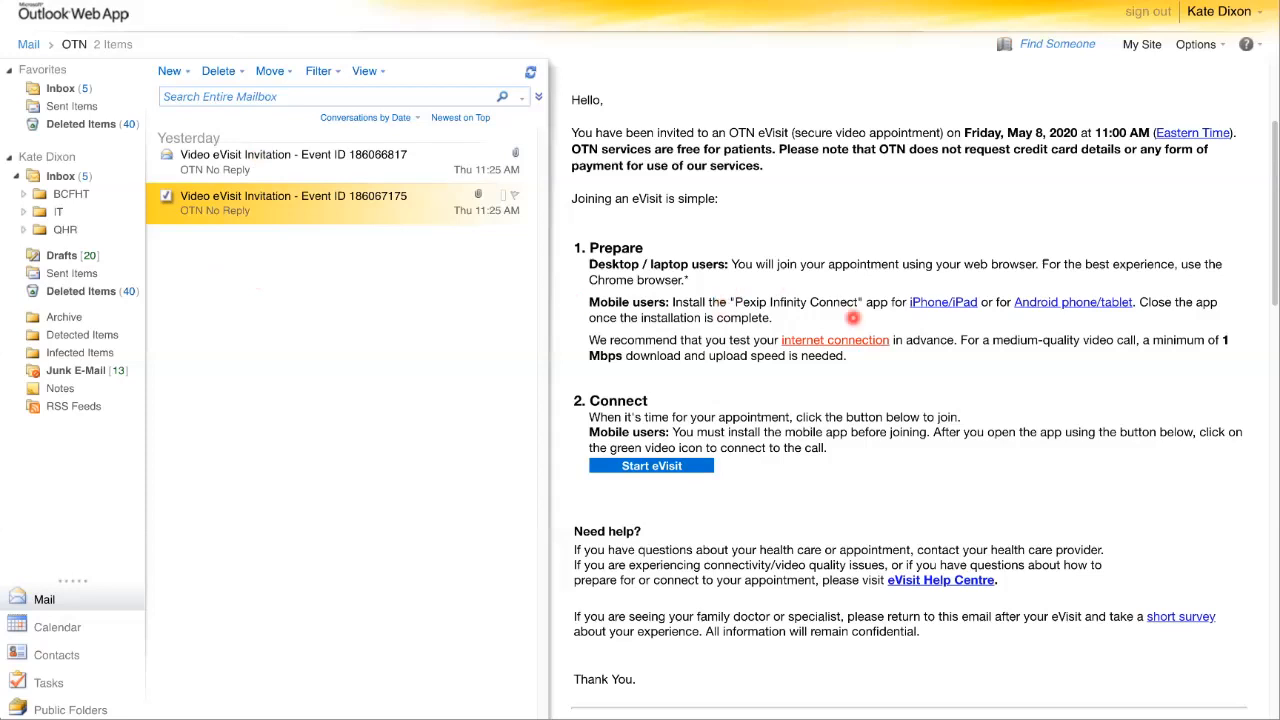
mouse_move(716, 288)
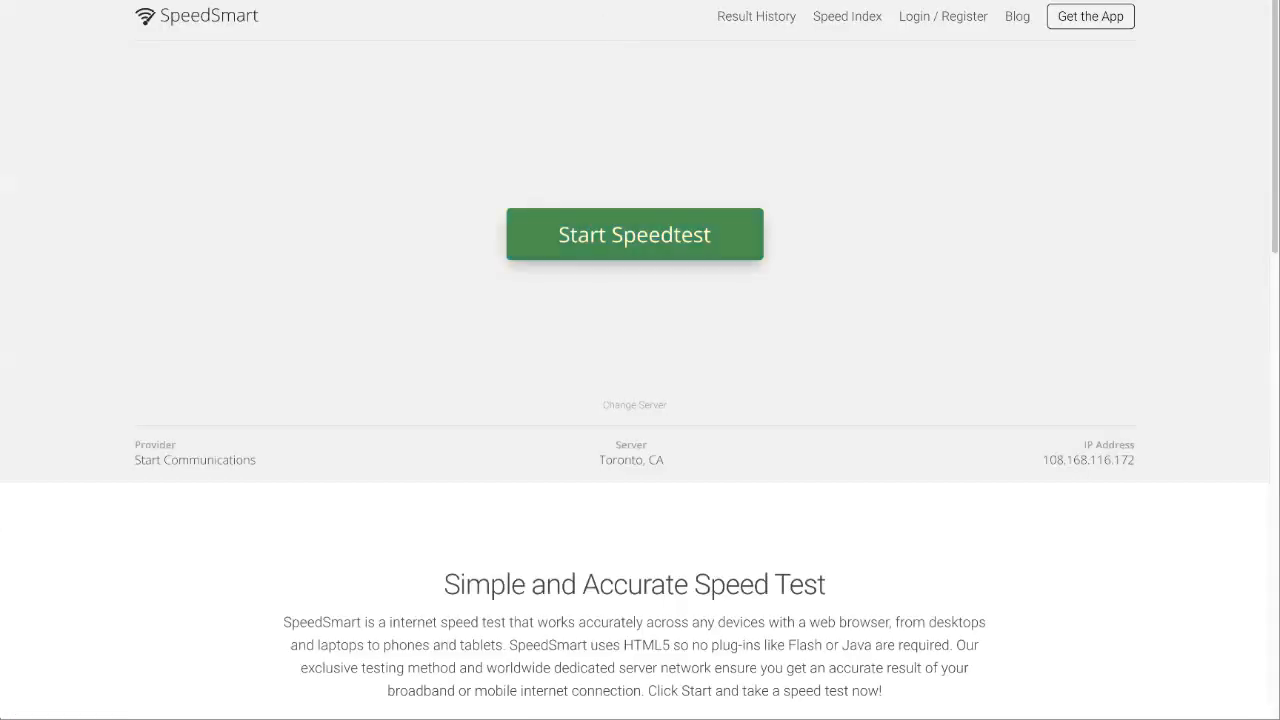
Run the SpeedSmart speed test to measure ping, download and upload
click(634, 234)
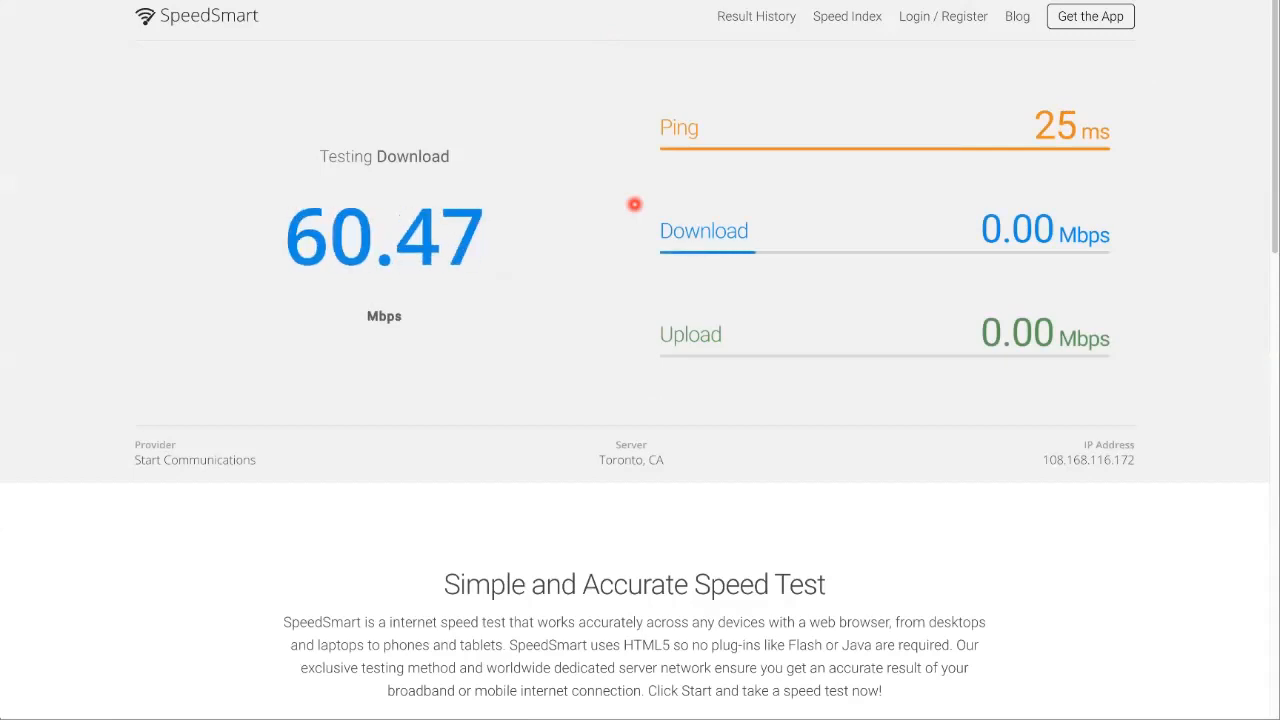
mouse_move(604, 260)
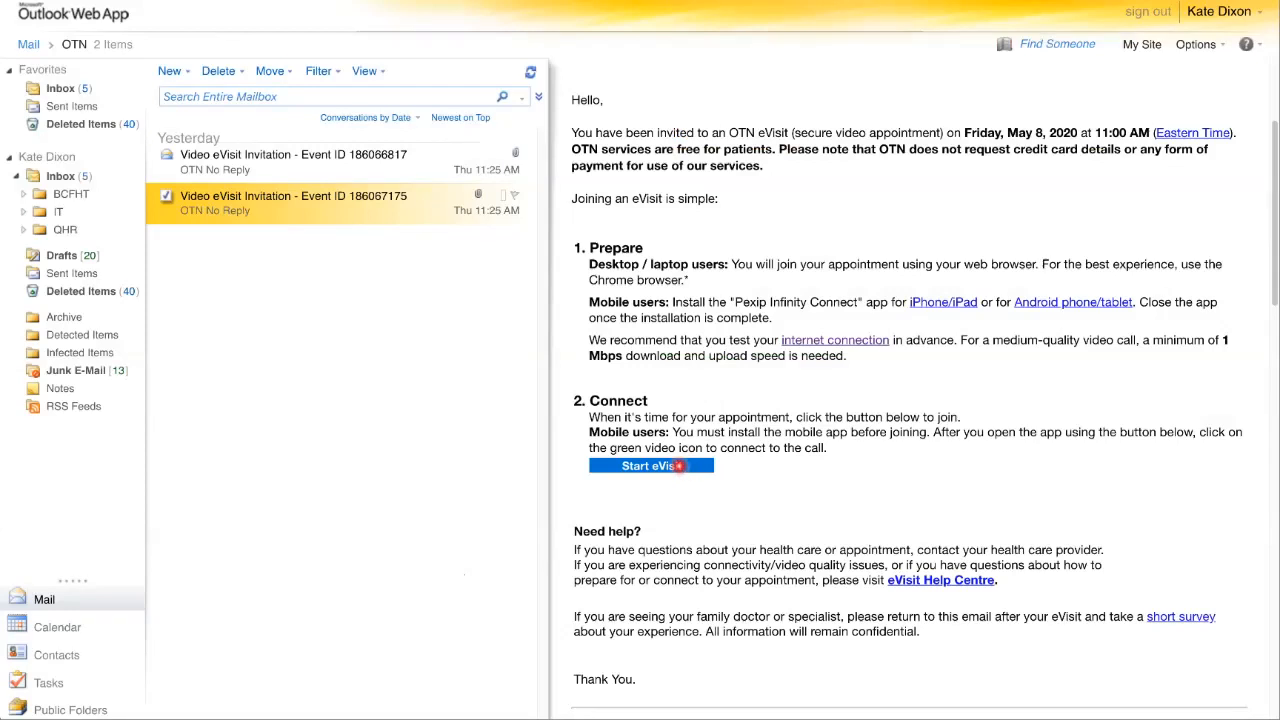
click(652, 464)
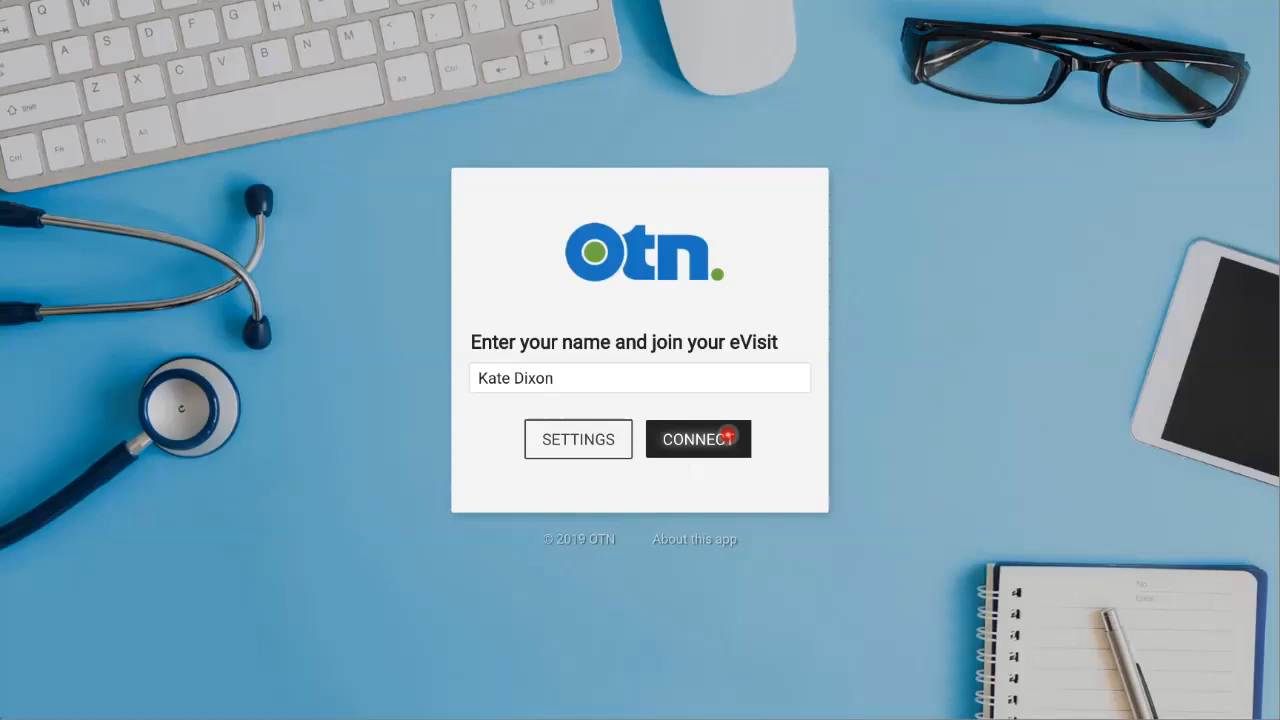
click(698, 440)
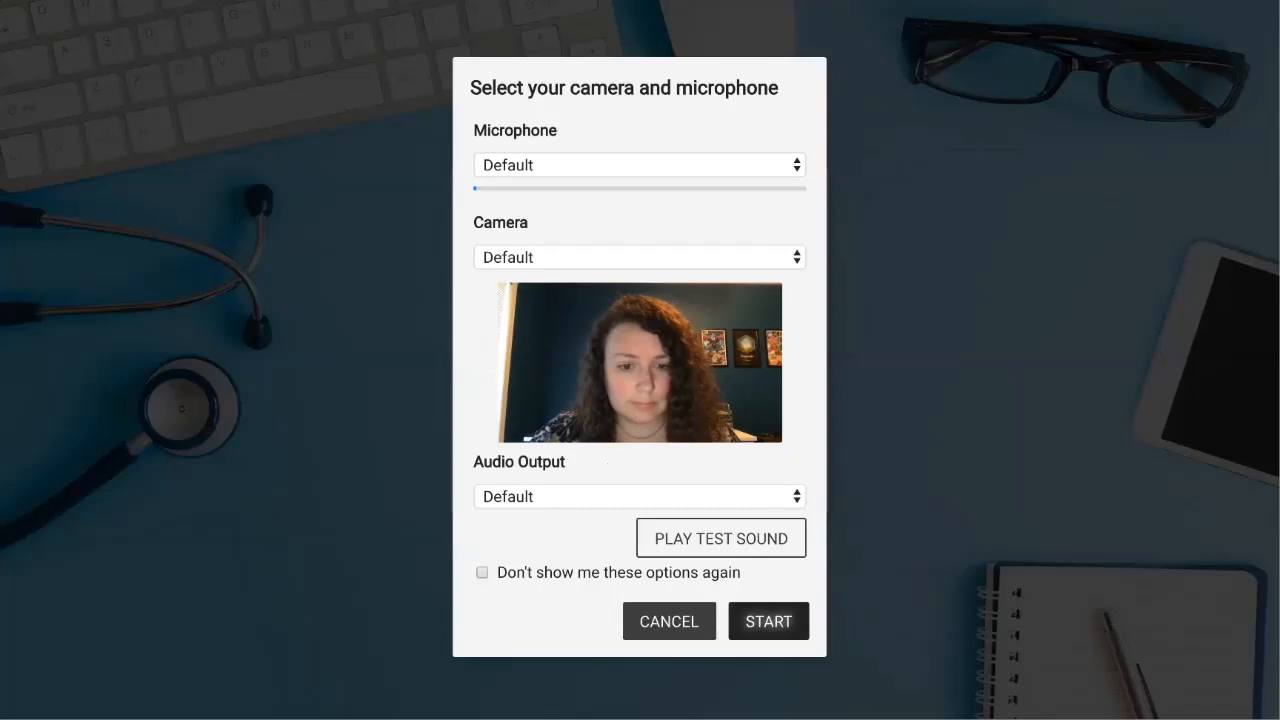
click(488, 198)
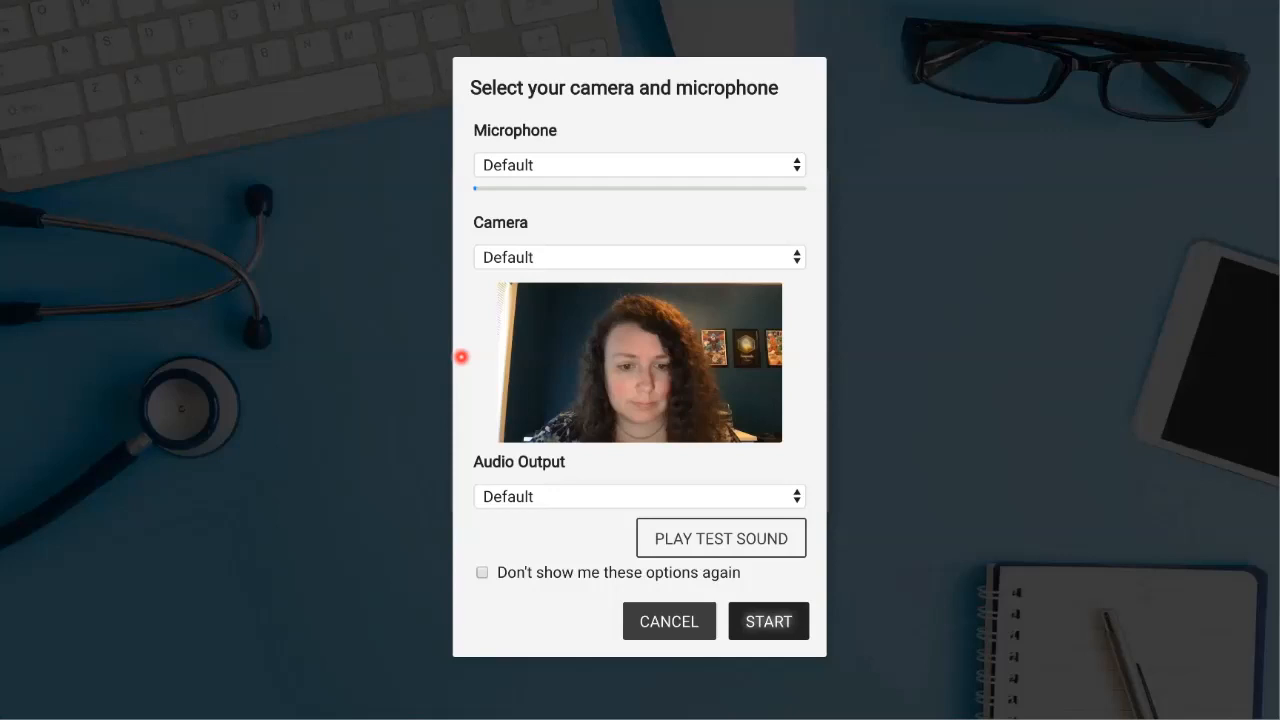
mouse_move(608, 466)
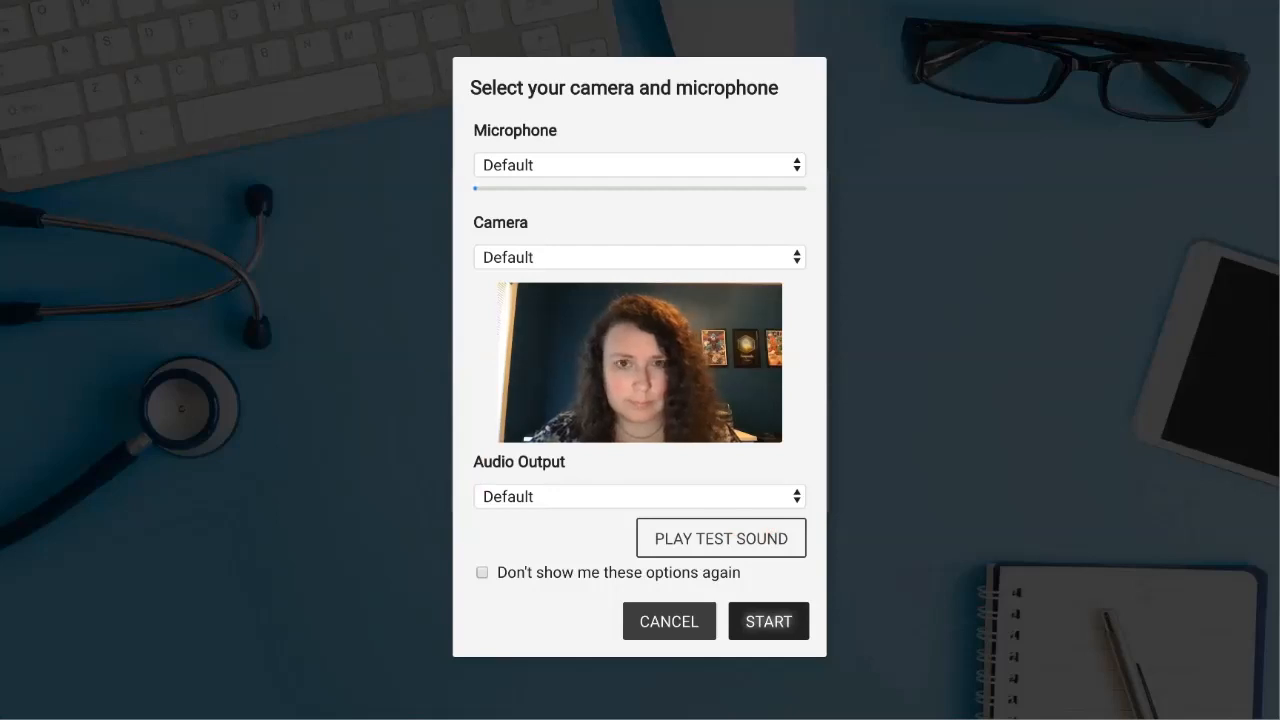
Start the call with the default camera and microphone and wait for the host
click(768, 620)
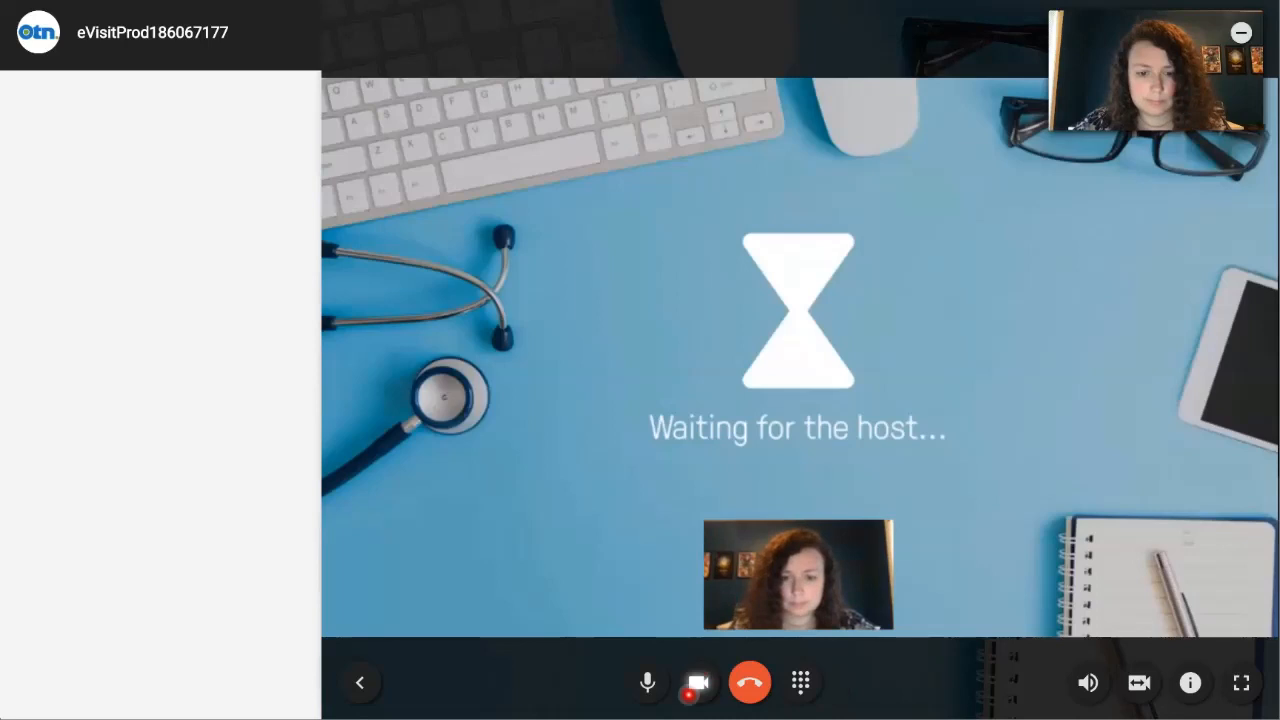
Switch the camera off and back on, then hang up to leave the conference
click(700, 680)
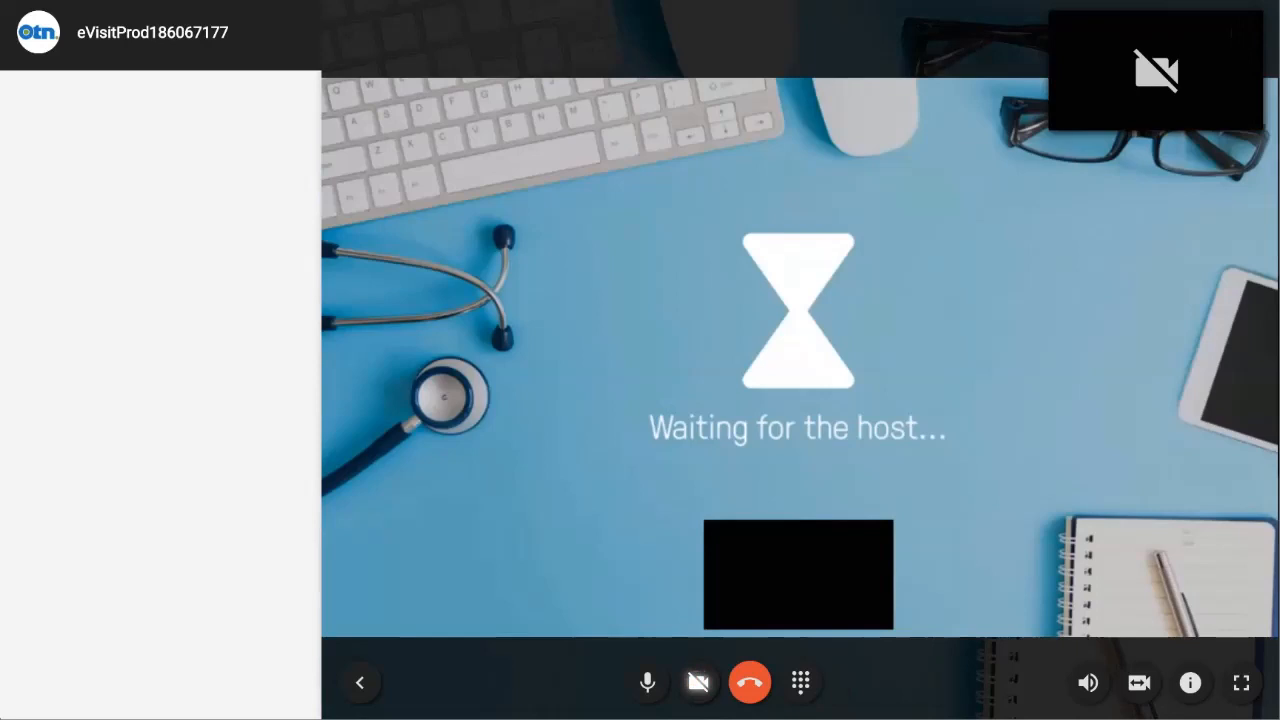
mouse_move(1150, 56)
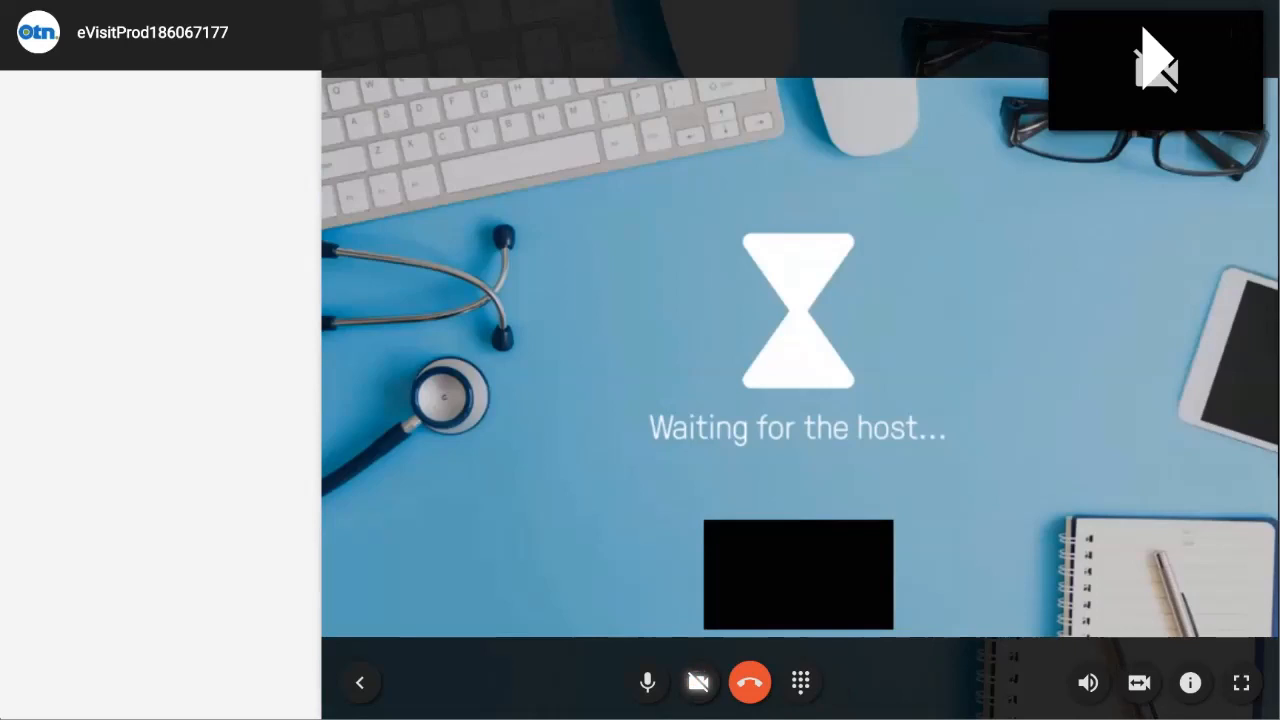
click(700, 680)
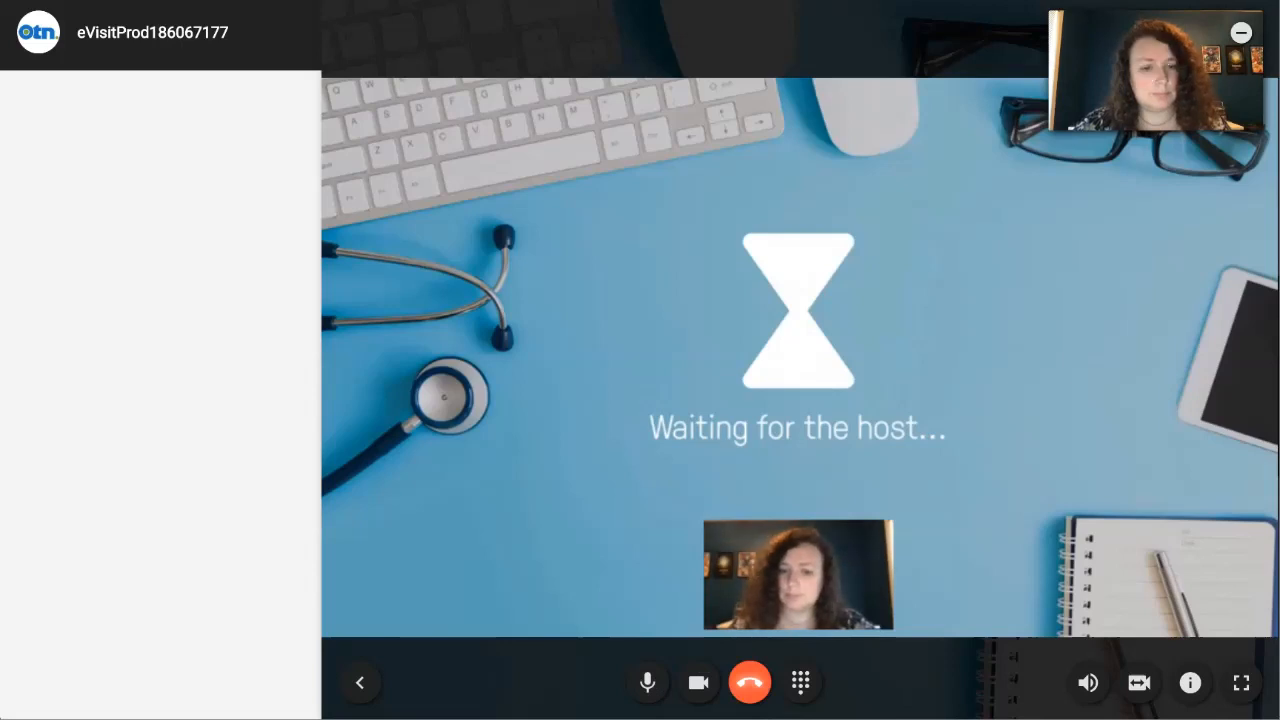
click(752, 680)
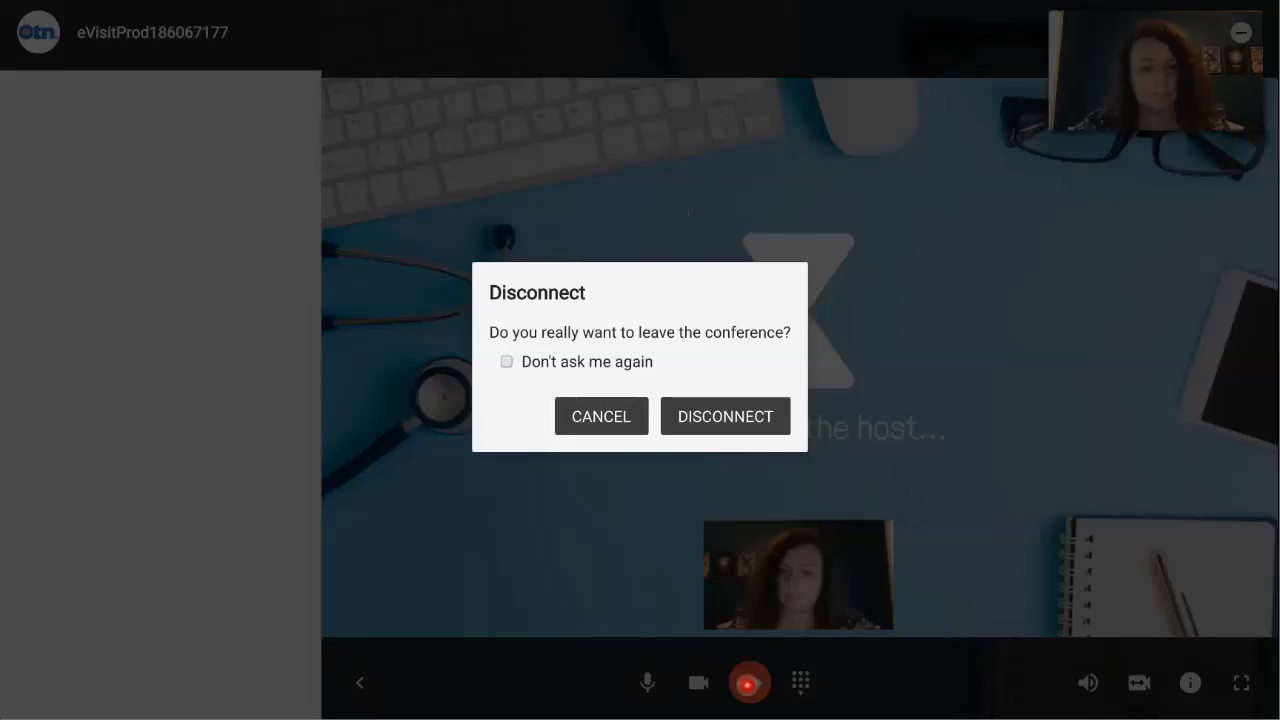
Confirm Disconnect in the leave-conference dialog to end the eVisit
click(754, 682)
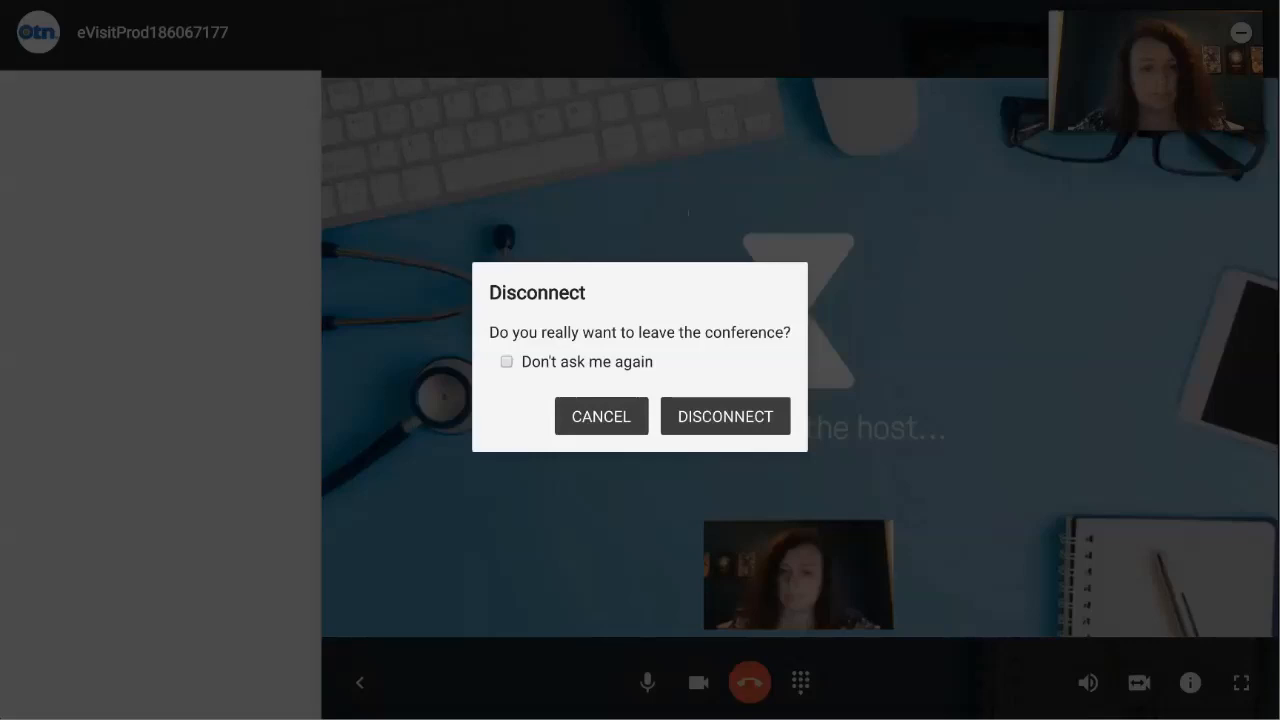
click(712, 408)
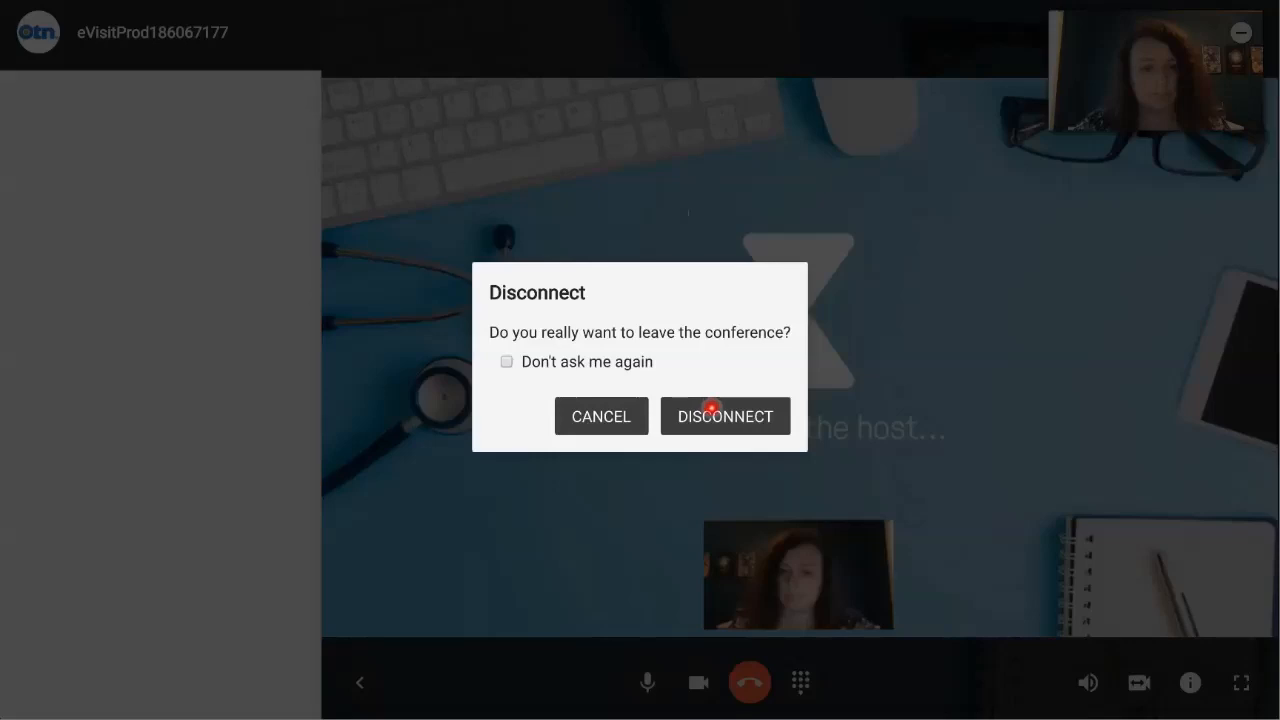